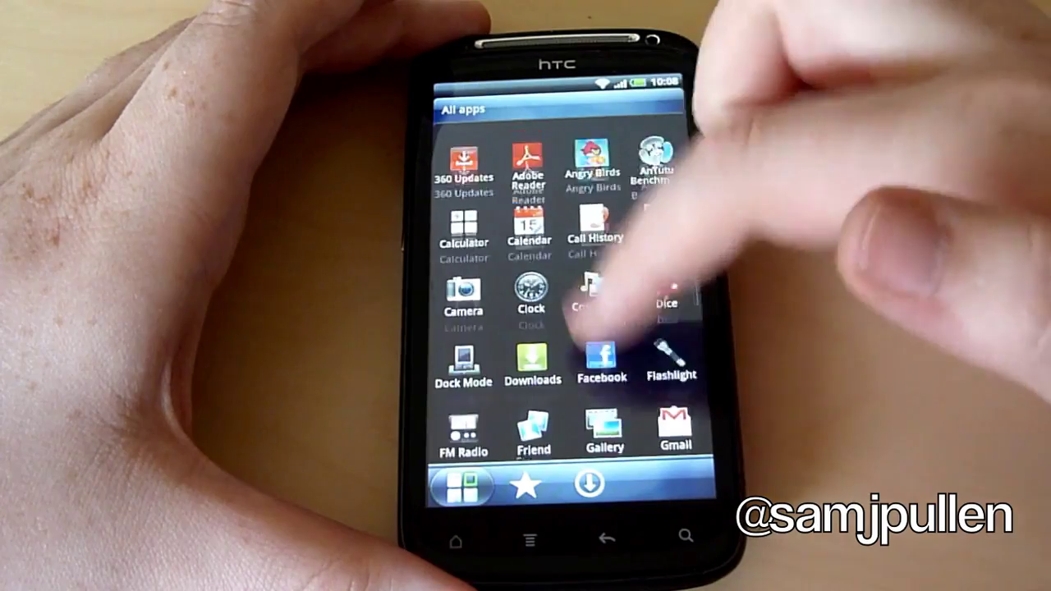
Step: Scroll down the All apps drawer to find Quadrant Standard
scroll(down, 3)
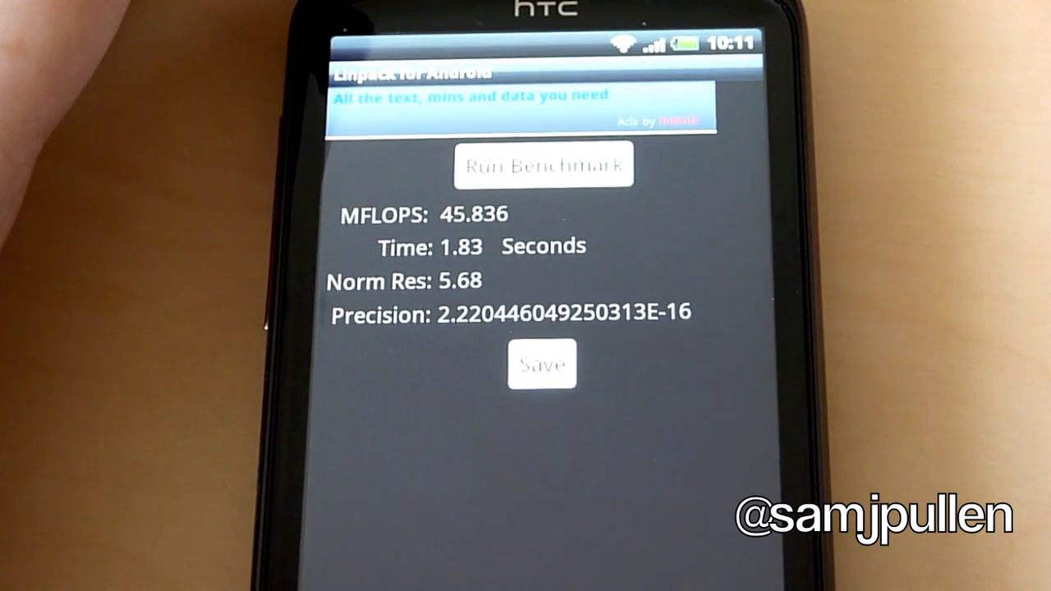
Step: Start a second Linpack benchmark run after the 45.836 MFLOPS result
click(544, 165)
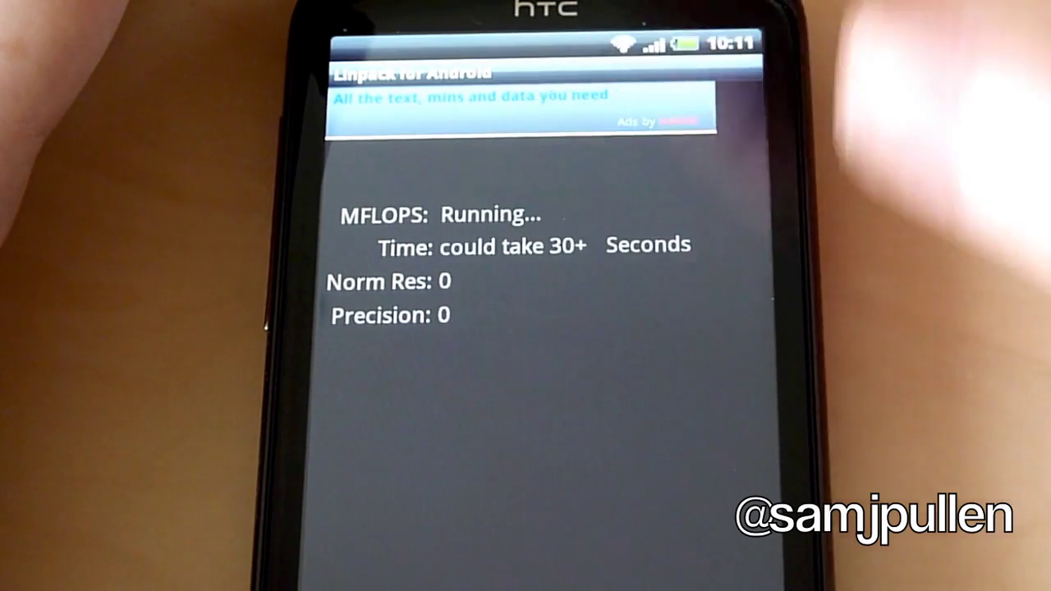